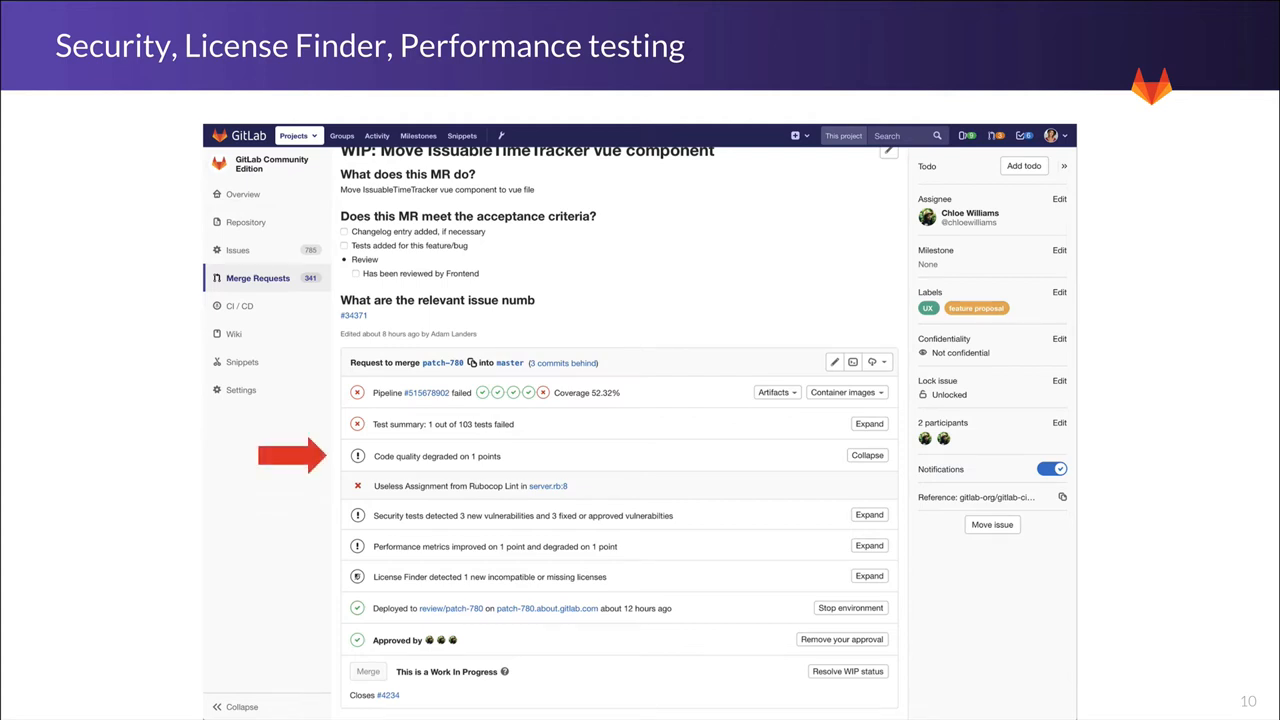
Advance past slide 10 on security, License Finder and performance testing results
{"action": "left_click", "coordinate": [869, 514]}
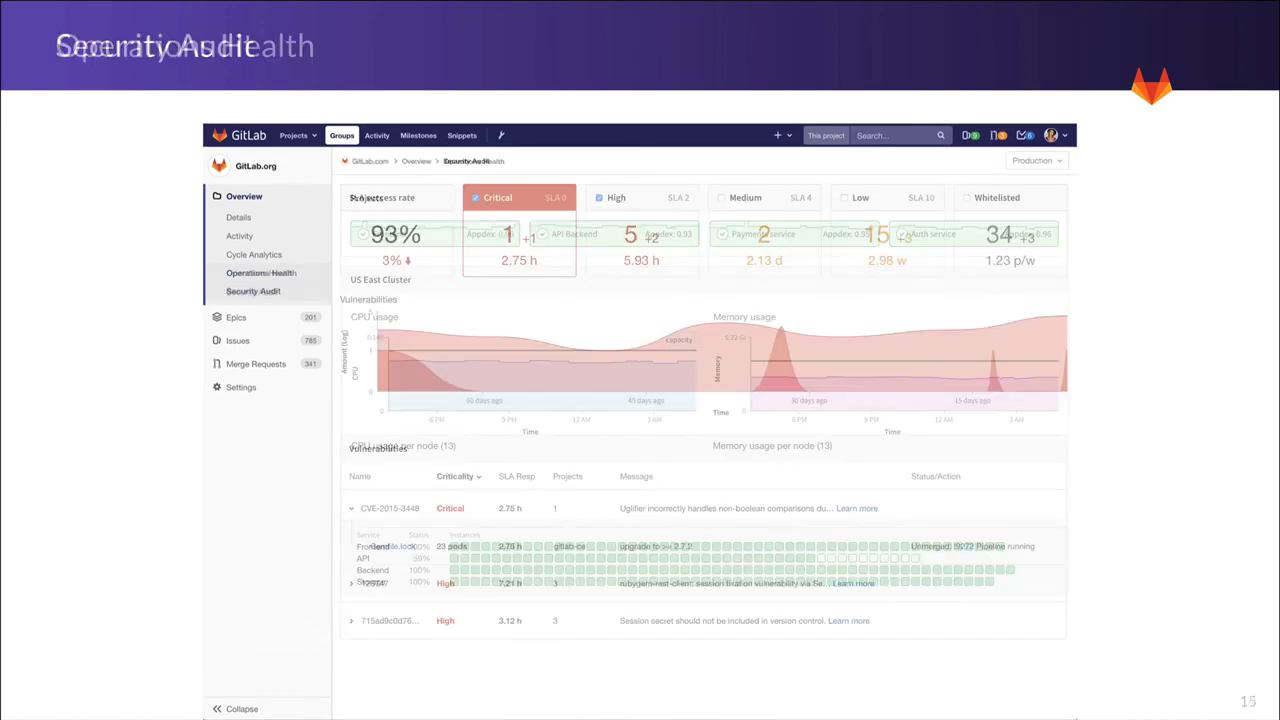
{"action": "left_click", "coordinate": [253, 291]}
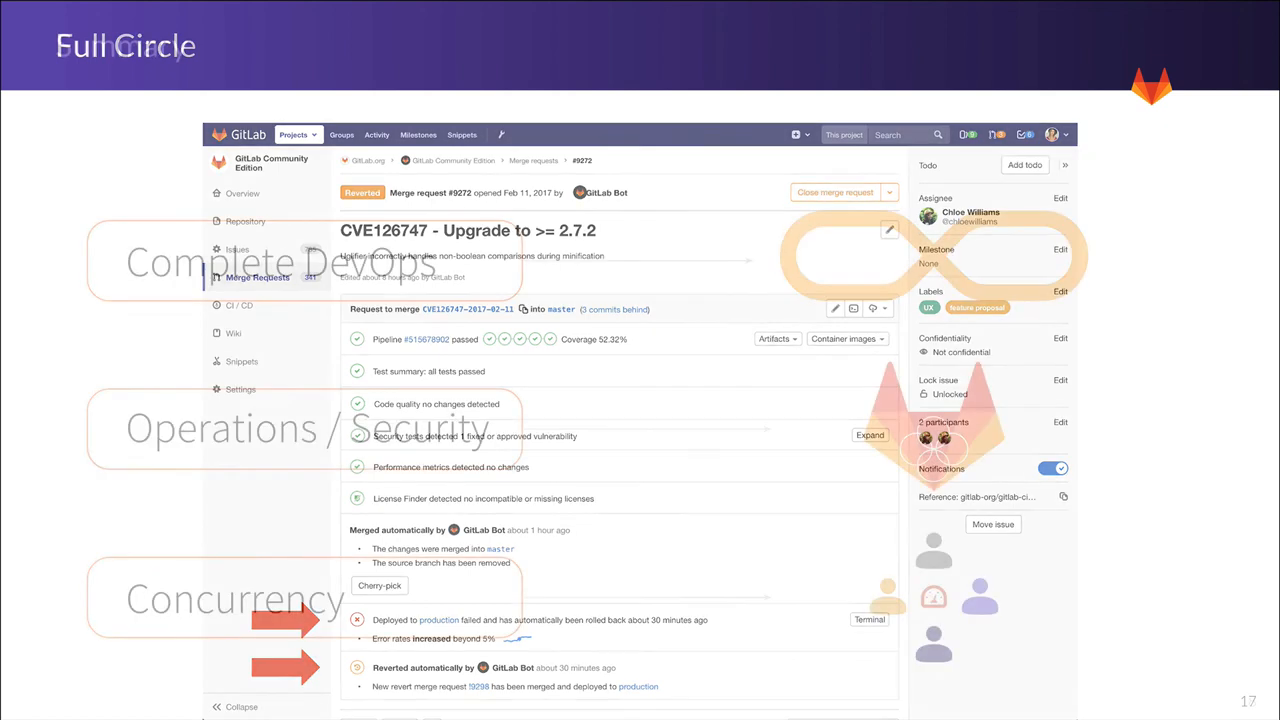
Advance from slide 17 'Full Circle' to slide 18 'Summary'
{"action": "key", "text": "Right"}
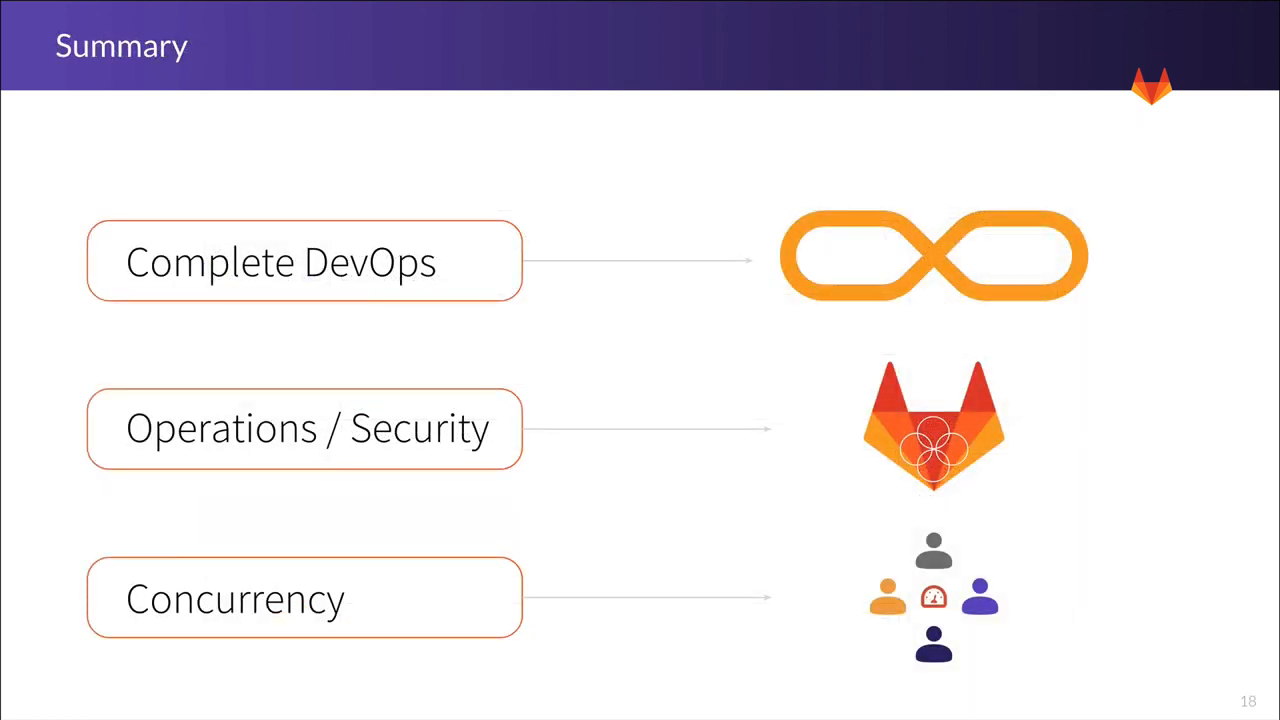